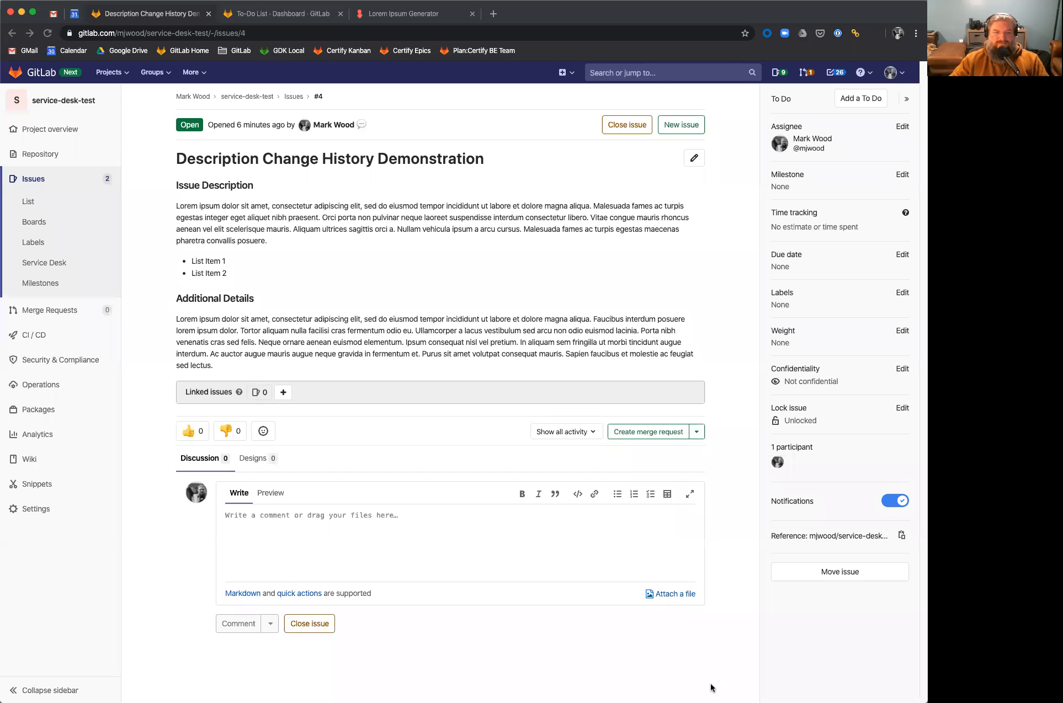
mouse_move(559, 623)
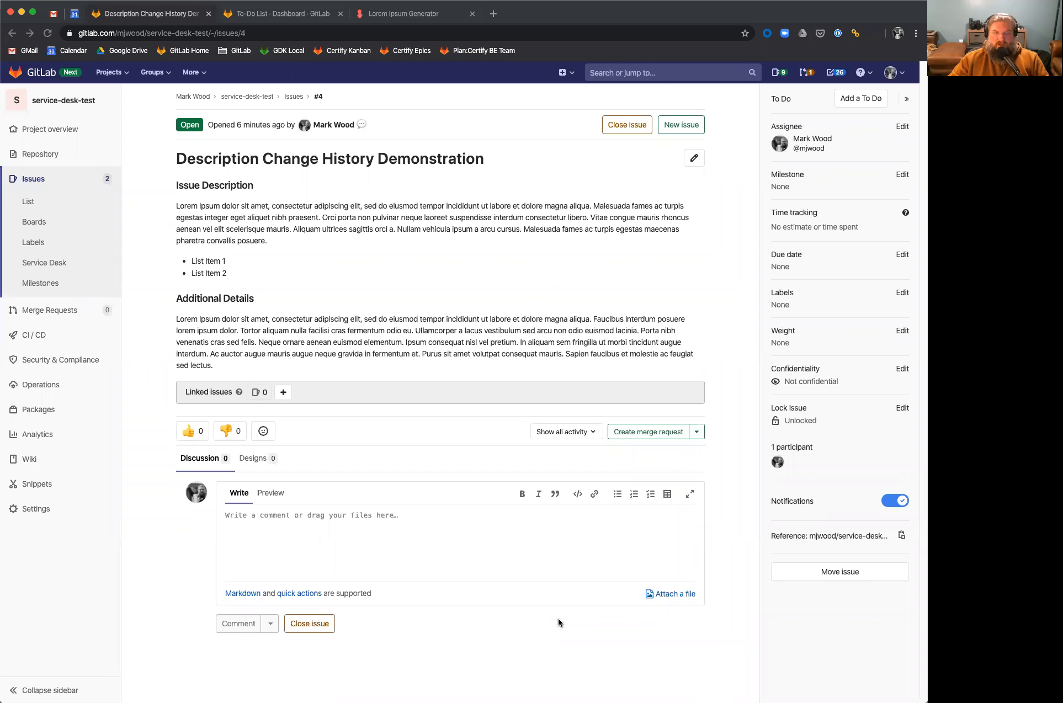
mouse_move(379, 348)
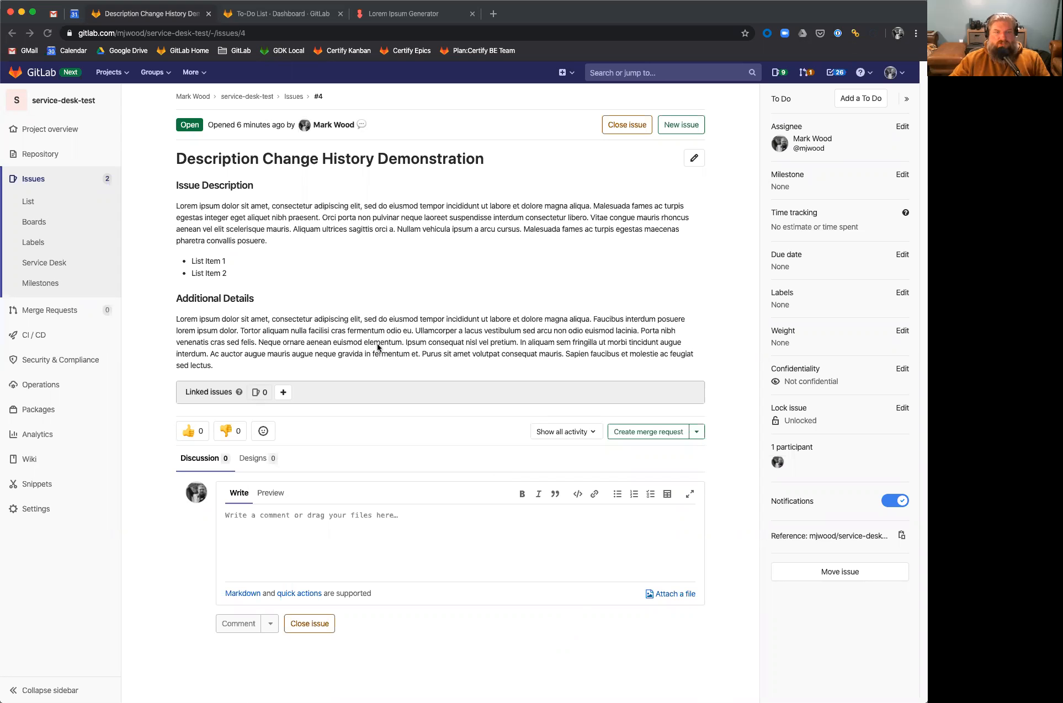
mouse_move(354, 244)
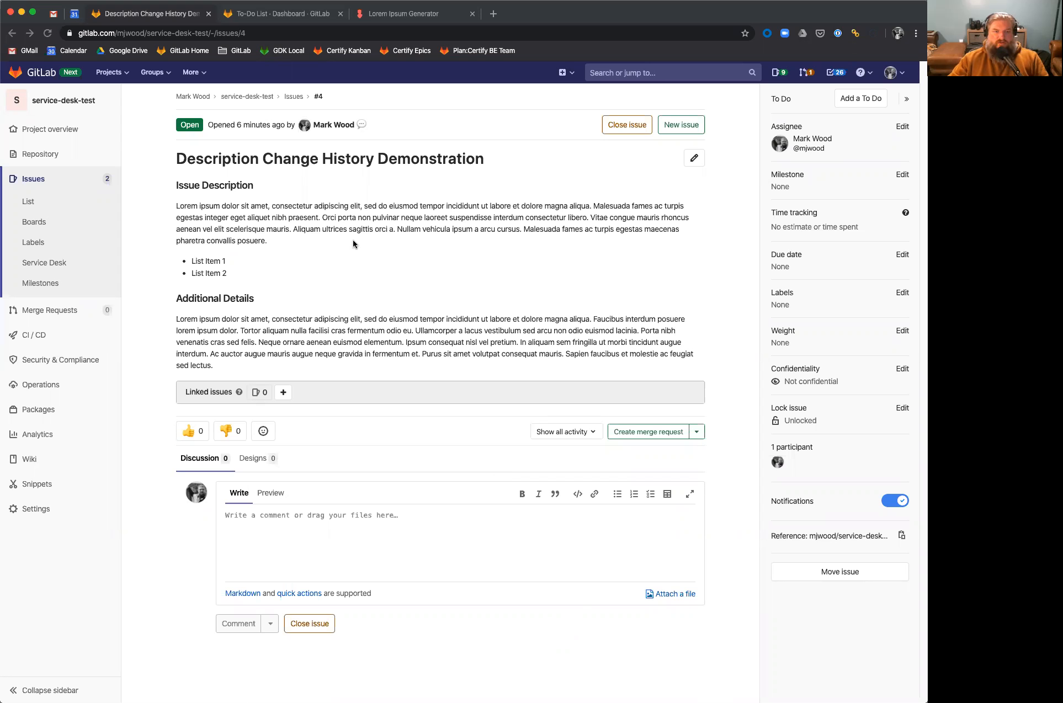
mouse_move(367, 234)
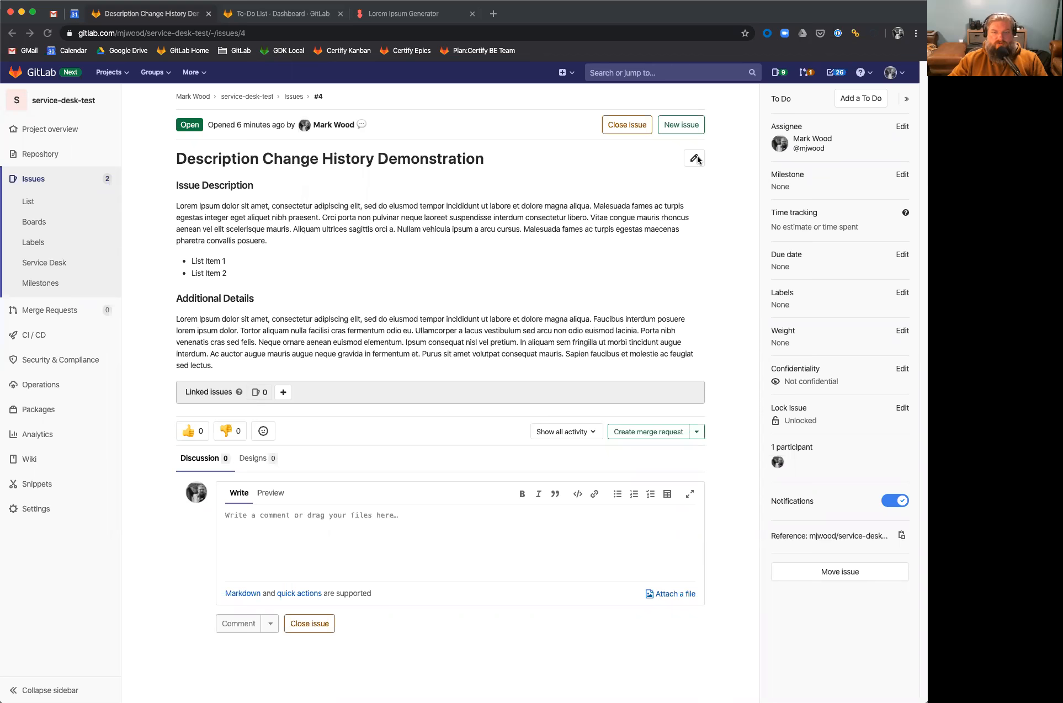
click(695, 158)
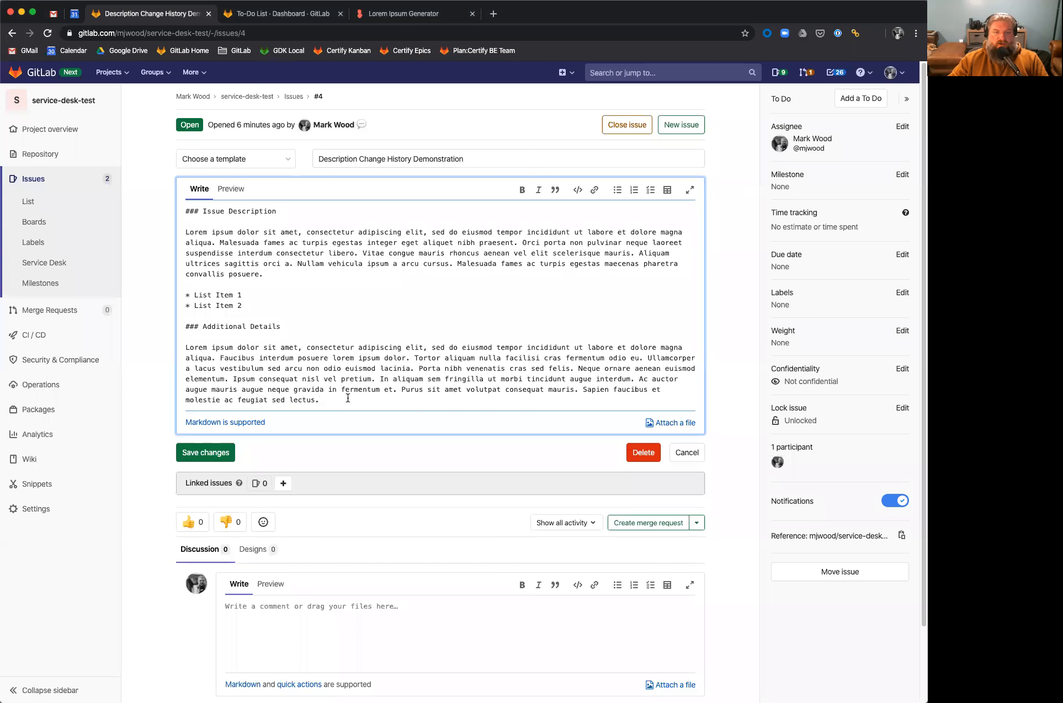
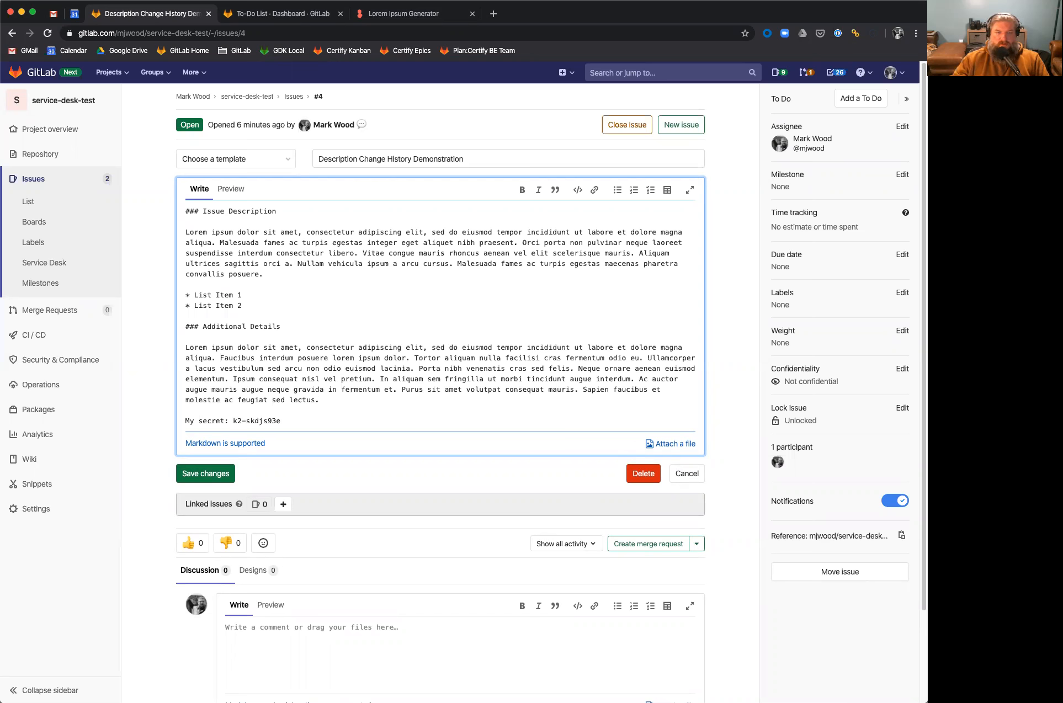
click(204, 474)
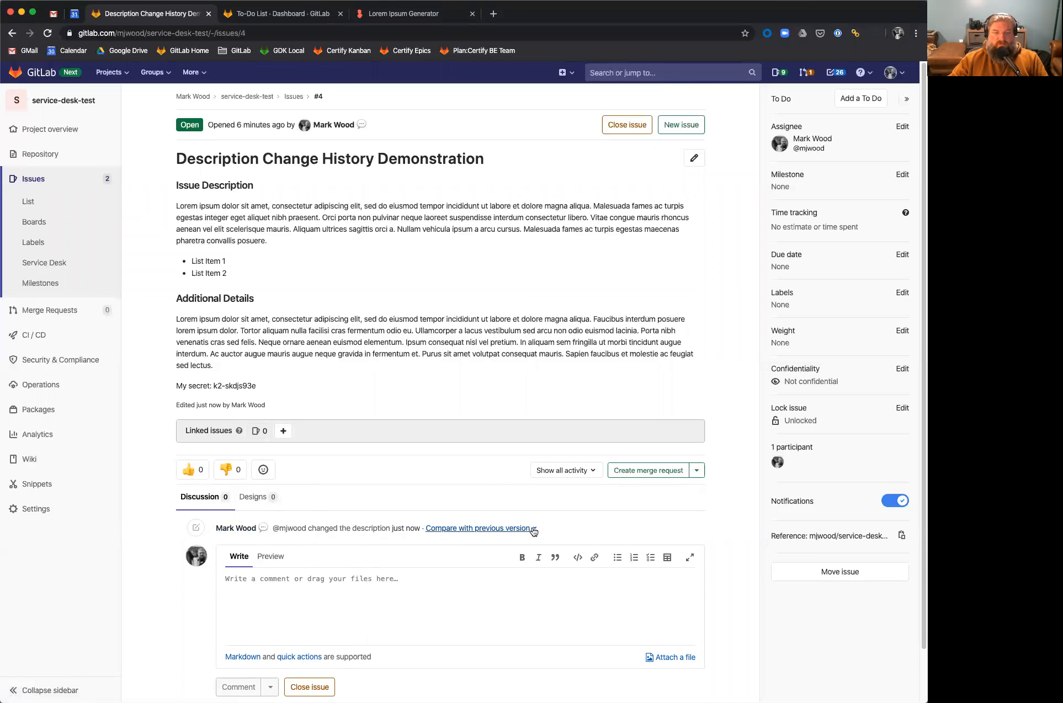
Step: Expand the first description-change diff in activity and remove its stored history
click(478, 528)
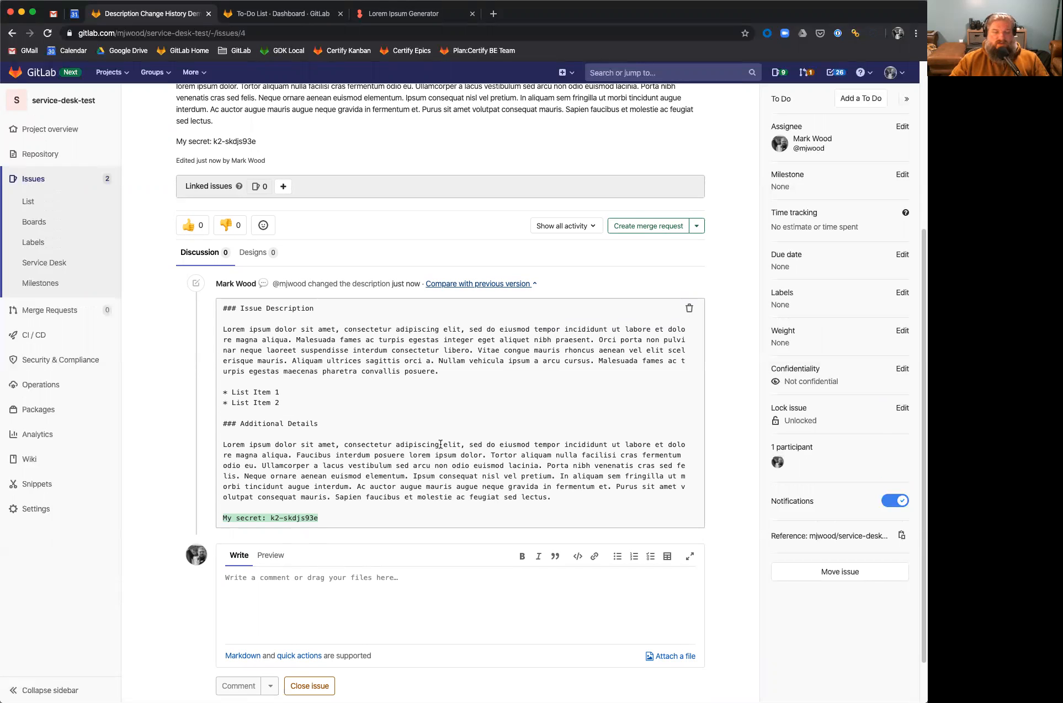
mouse_move(637, 321)
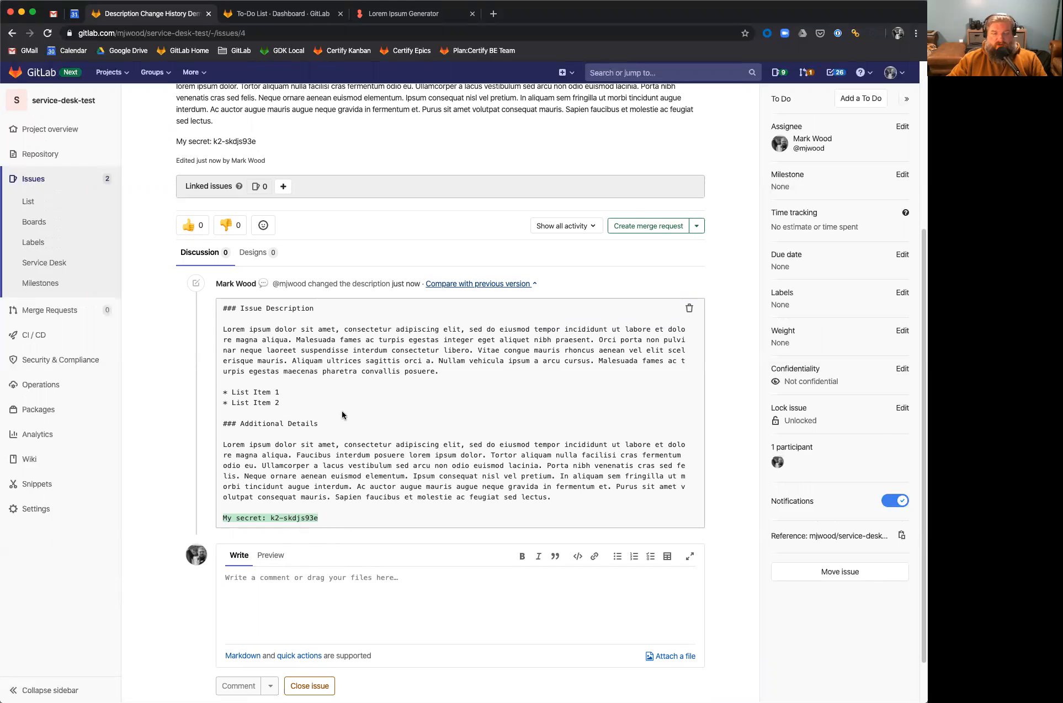
mouse_move(669, 322)
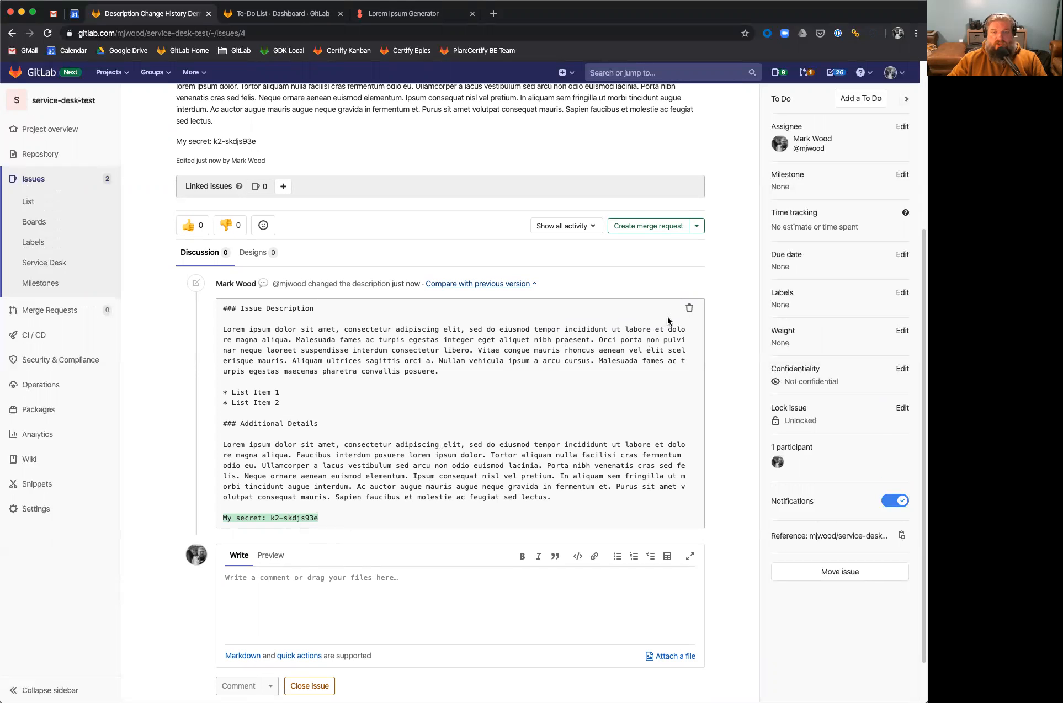
mouse_move(689, 311)
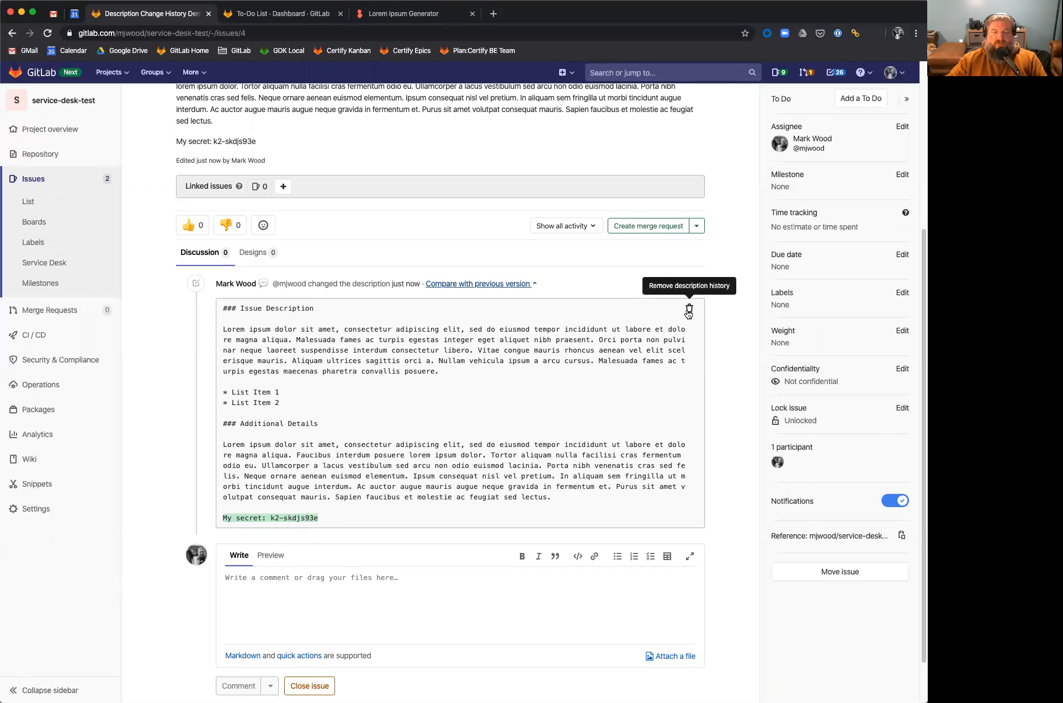
click(688, 313)
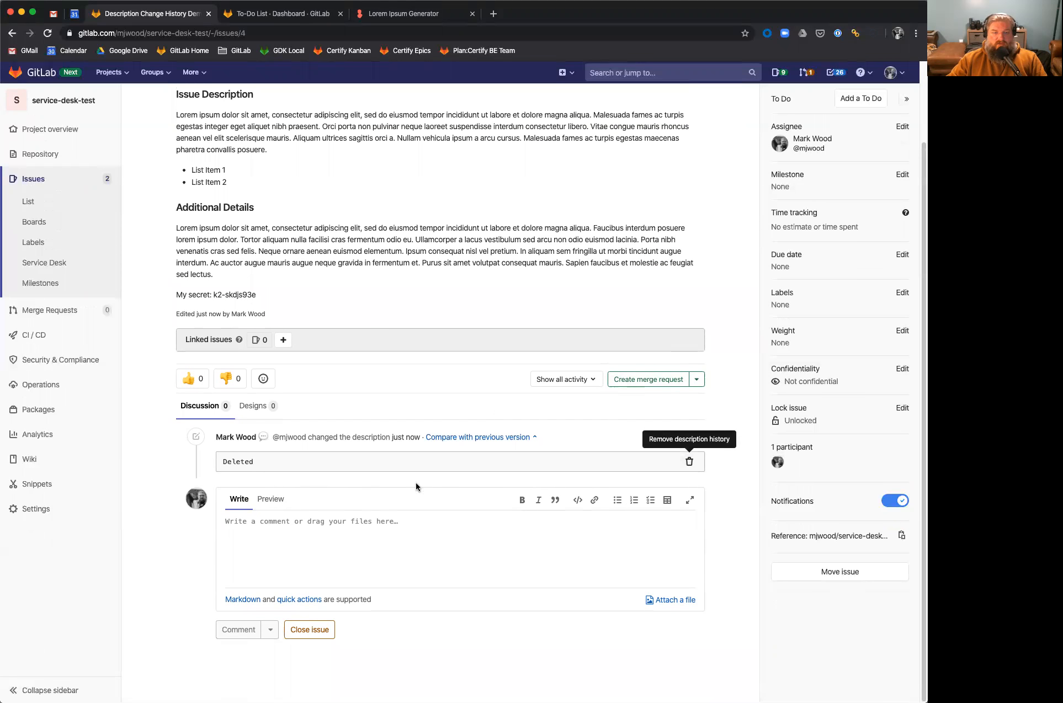
Step: Collapse the now-deleted diff on the first description-change entry
click(689, 461)
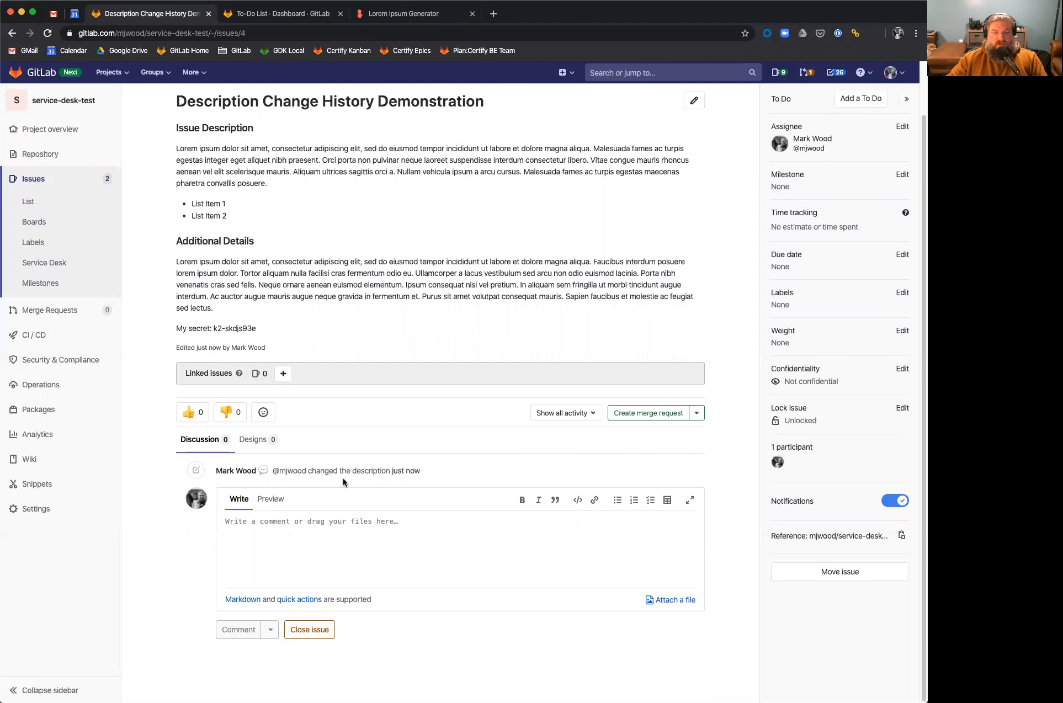
mouse_move(399, 479)
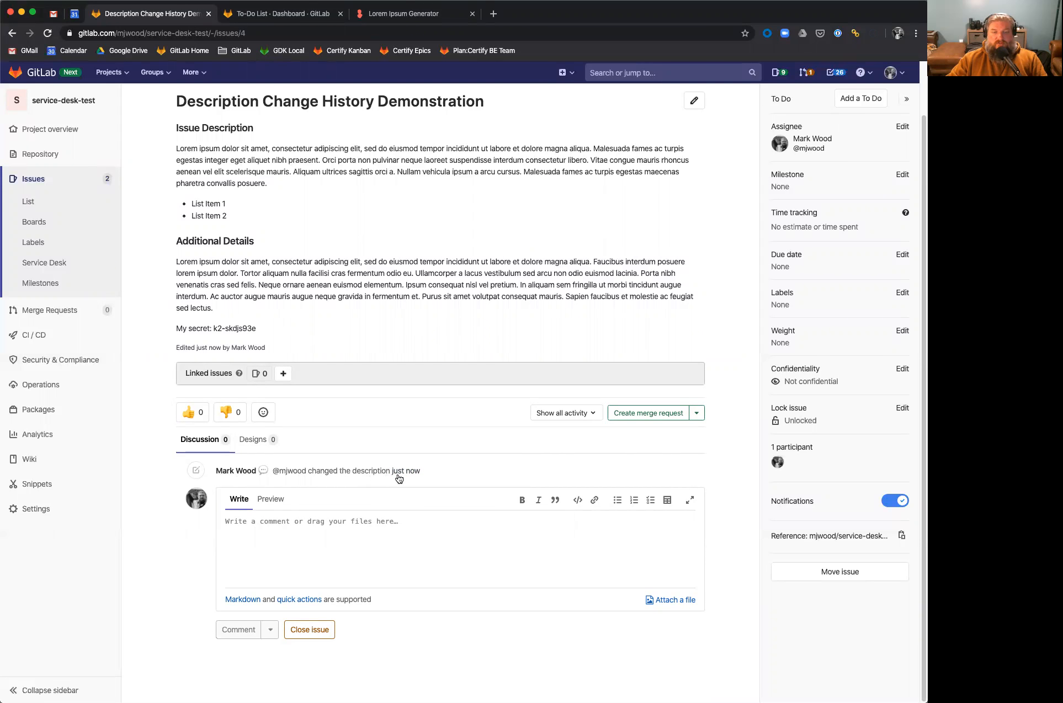
Step: Replace the secret line with 'Update to remove data.' and save the description
click(693, 101)
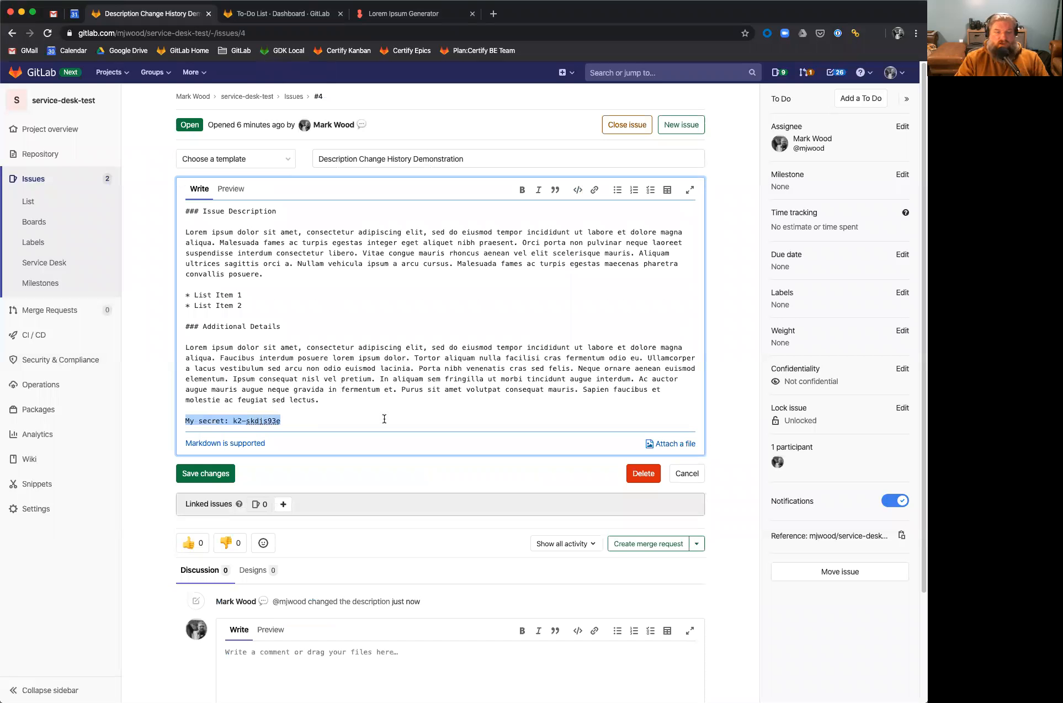
text(Update to remove data.)
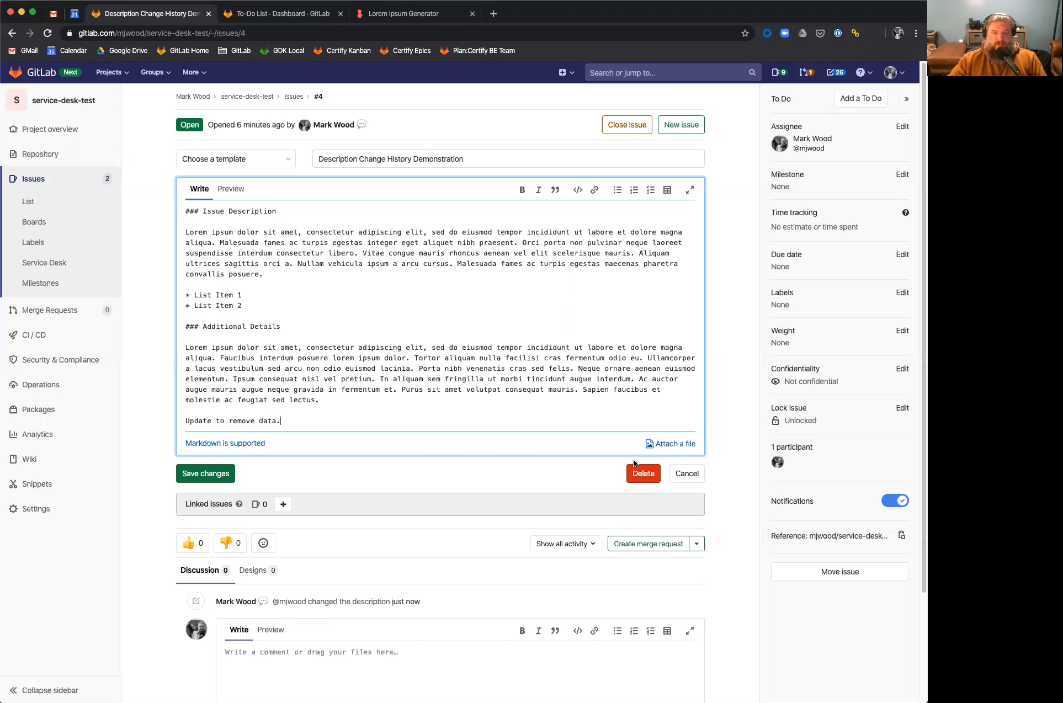
click(205, 473)
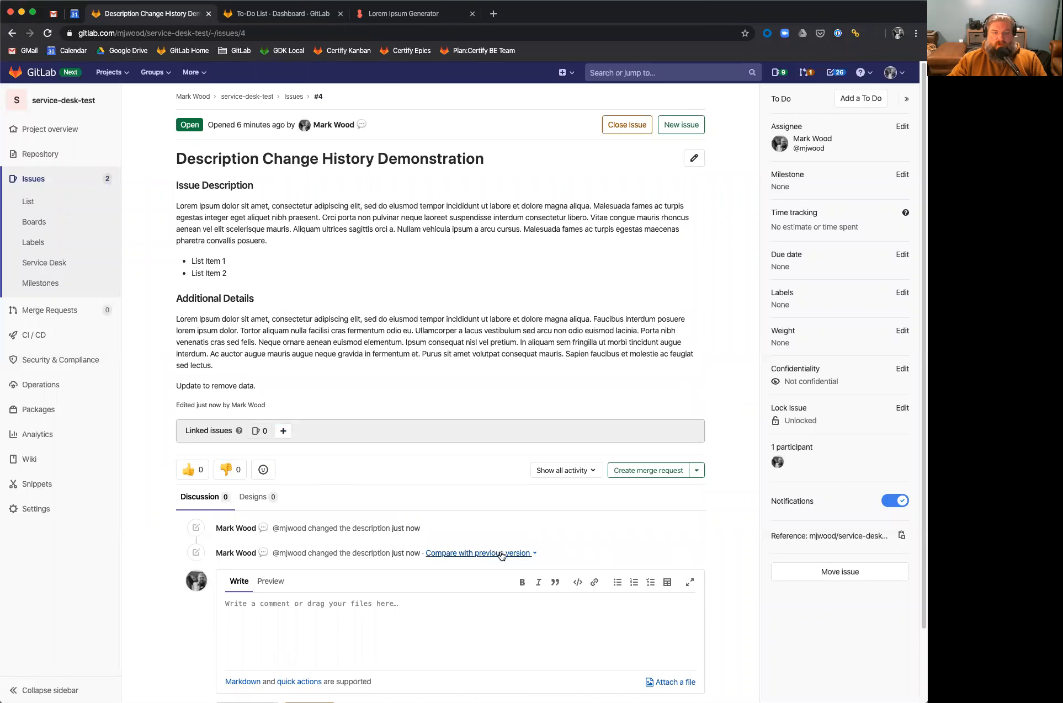
Step: Expand the second description-change diff and remove its stored history
click(477, 553)
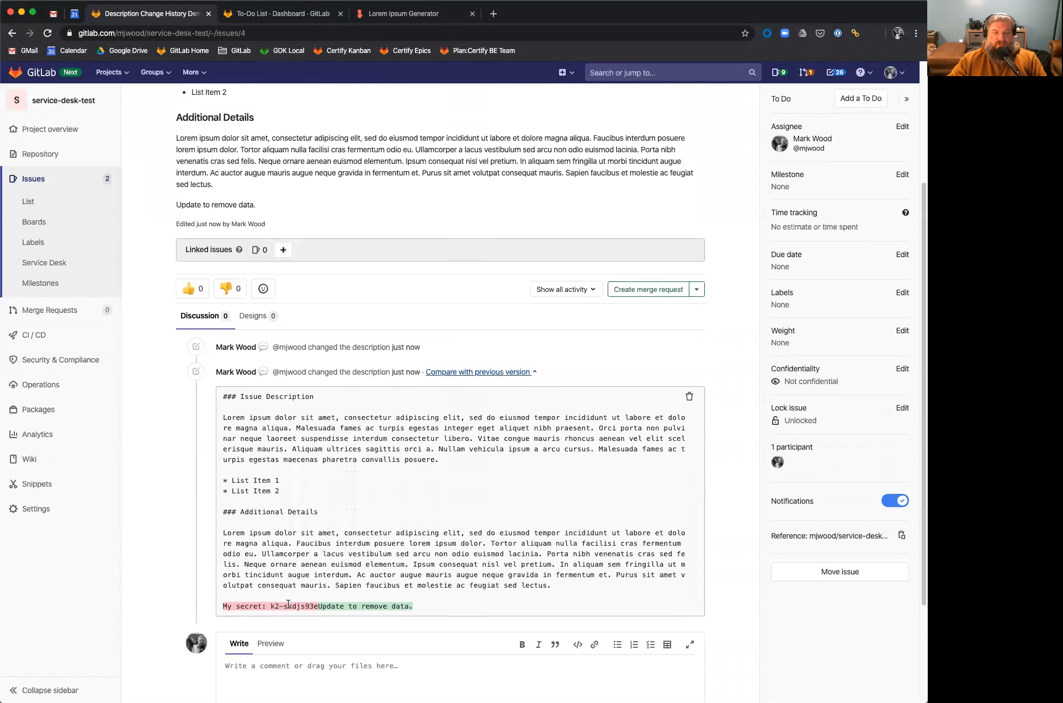
mouse_move(688, 397)
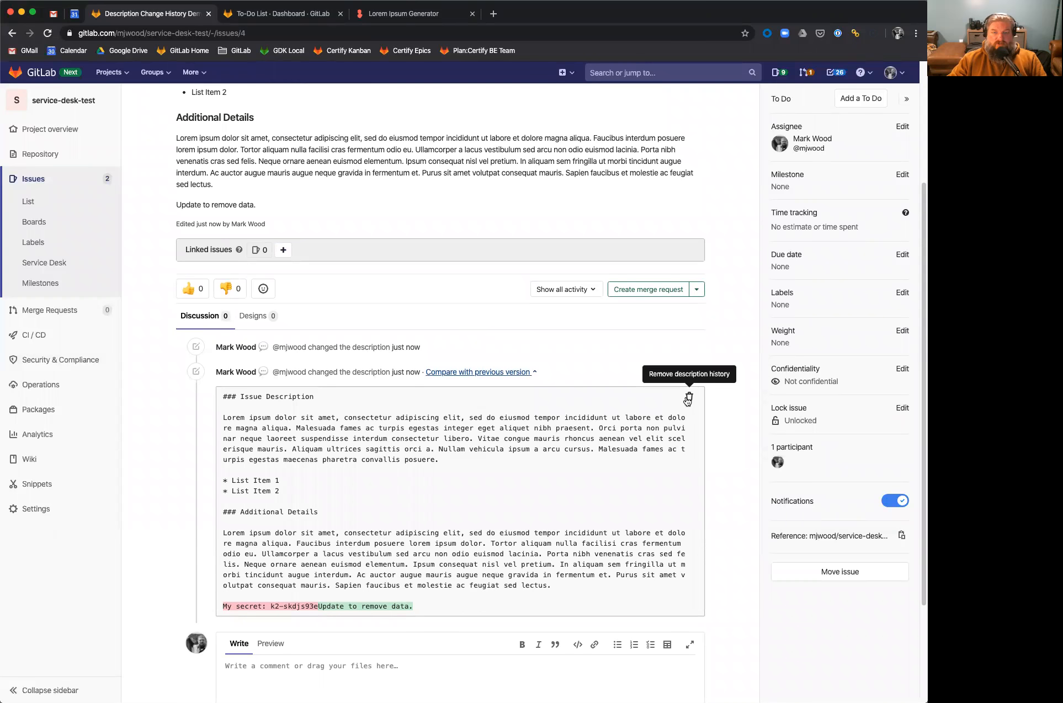
click(688, 399)
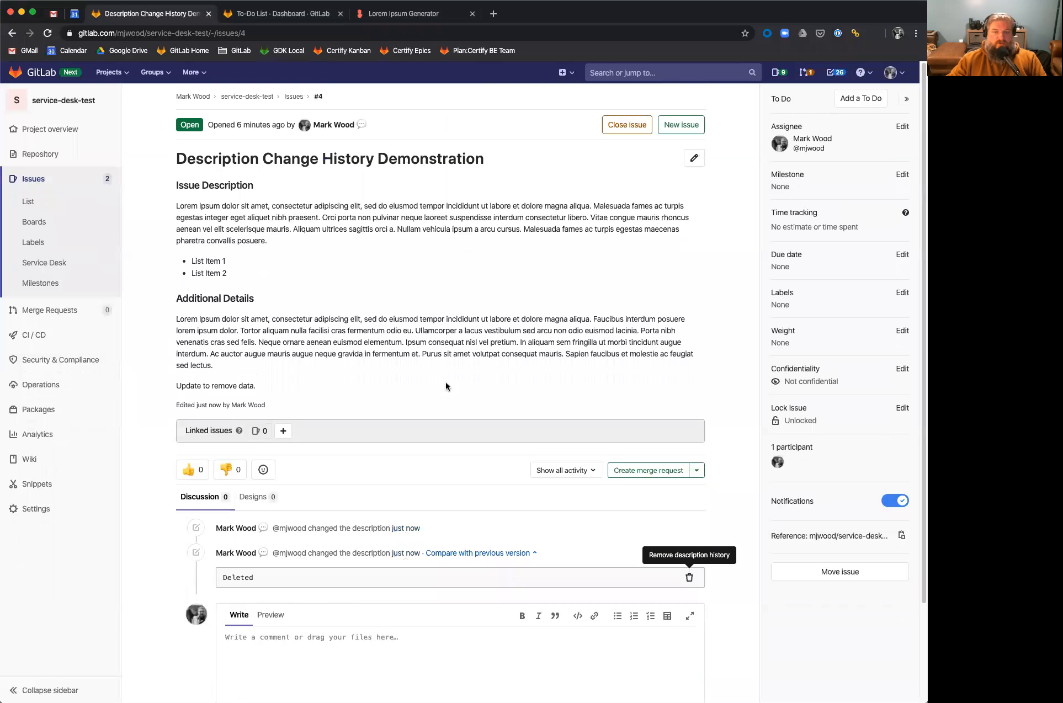
Step: Collapse the deleted diff on the second description-change entry
click(688, 578)
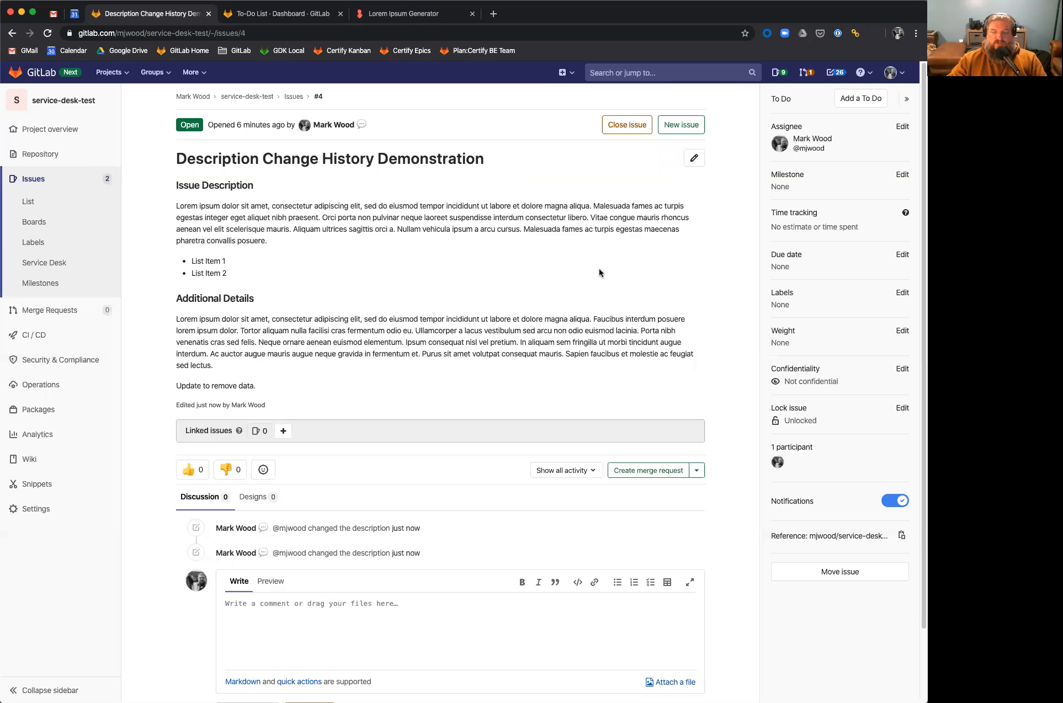
mouse_move(584, 286)
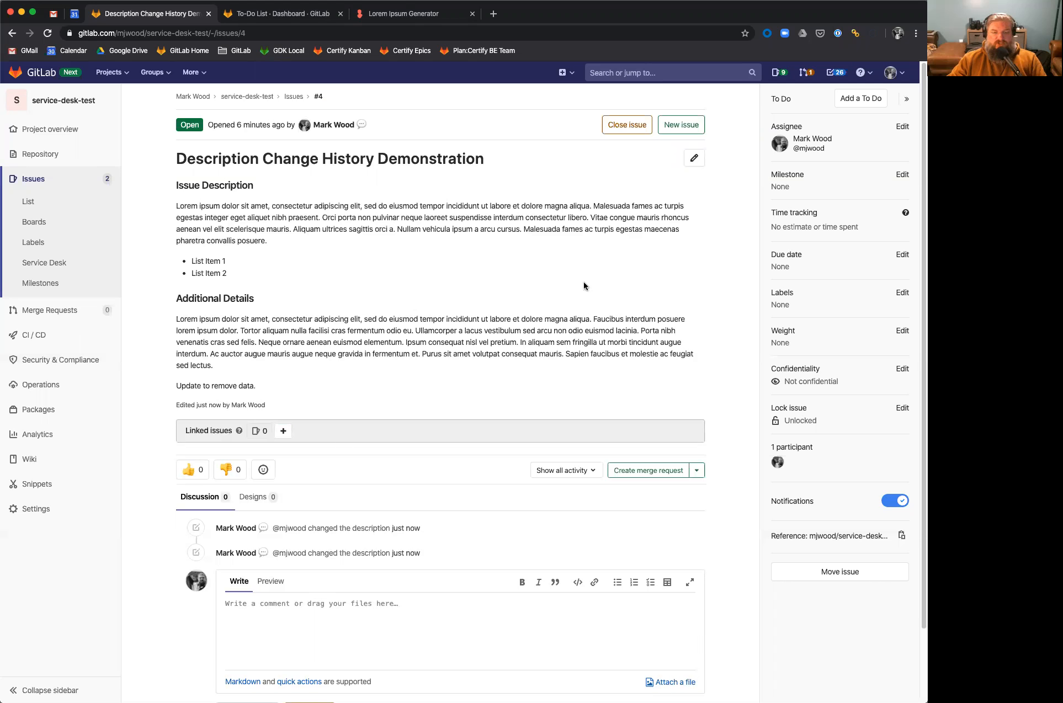
mouse_move(532, 305)
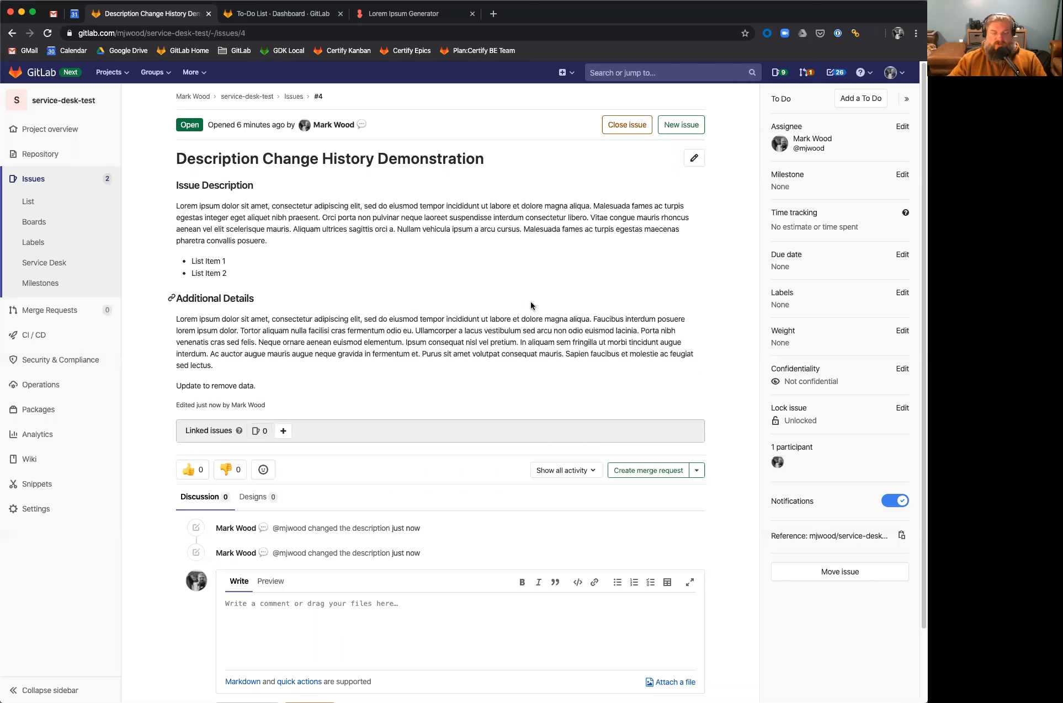
mouse_move(376, 265)
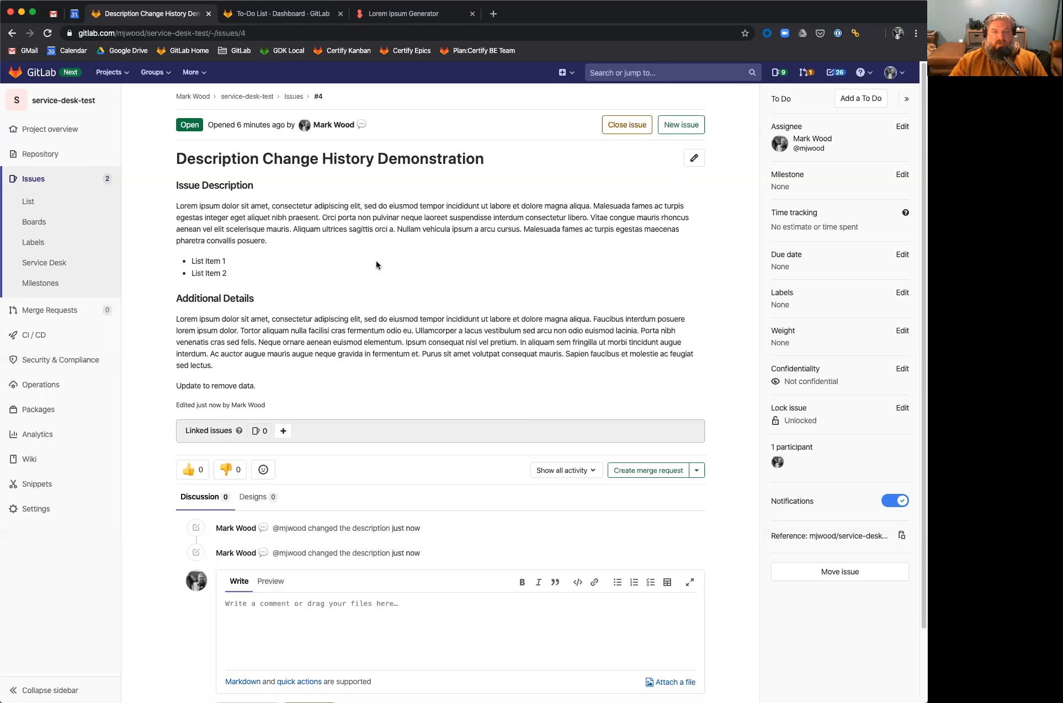